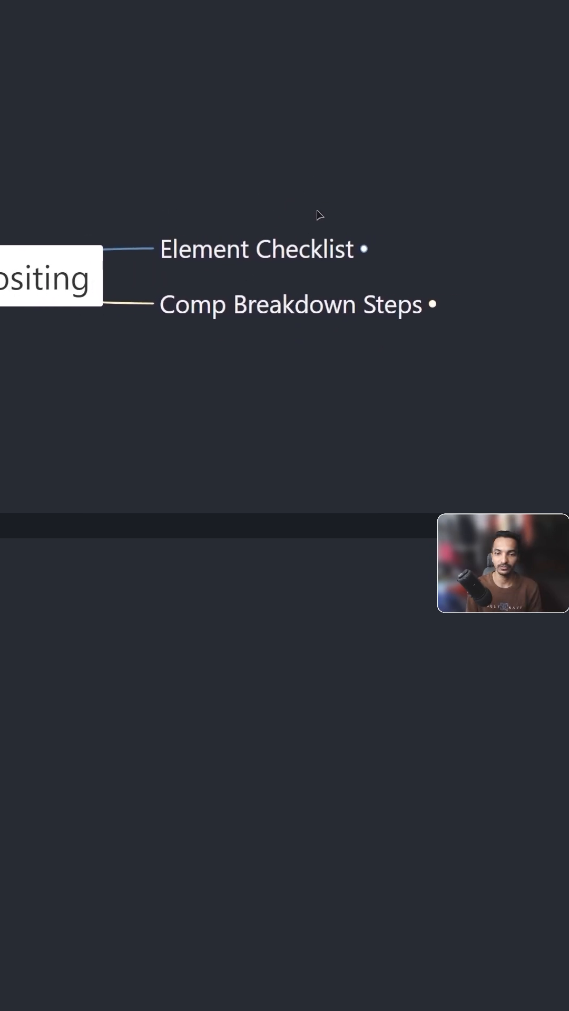
Step: Expand the Element Checklist node to show its Scale, Perspective and Motion subtopics
click(365, 249)
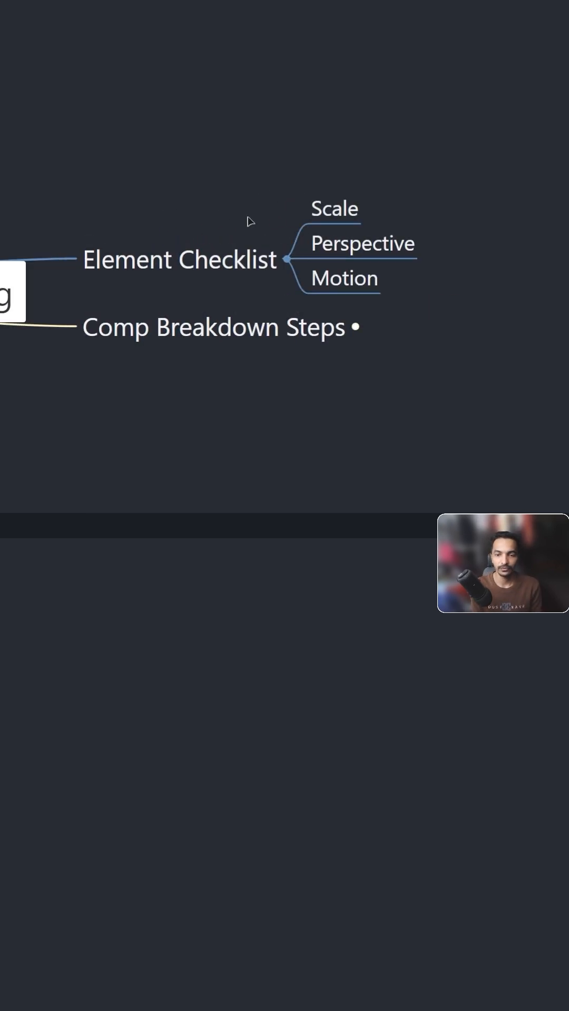
mouse_move(370, 200)
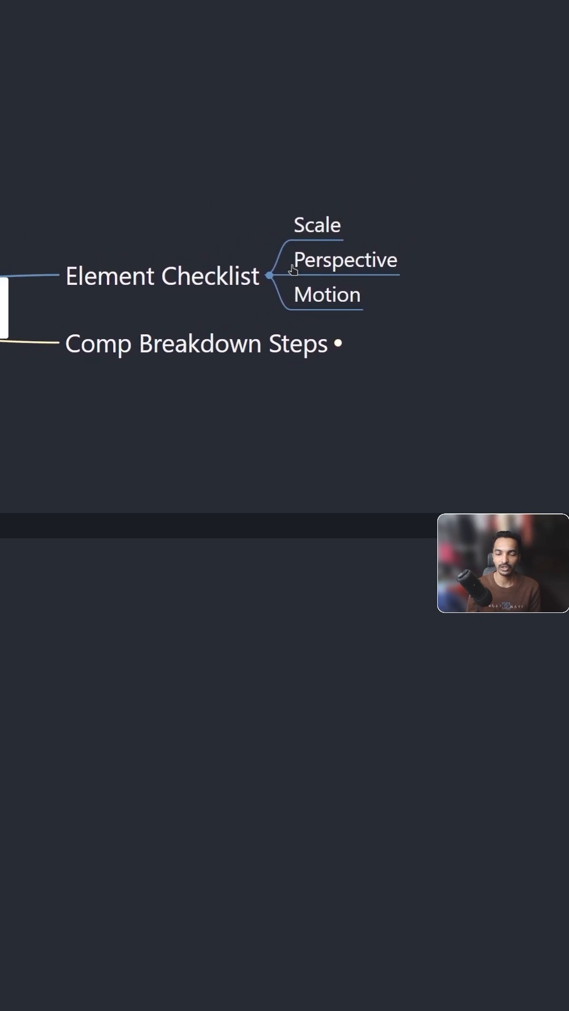
mouse_move(308, 280)
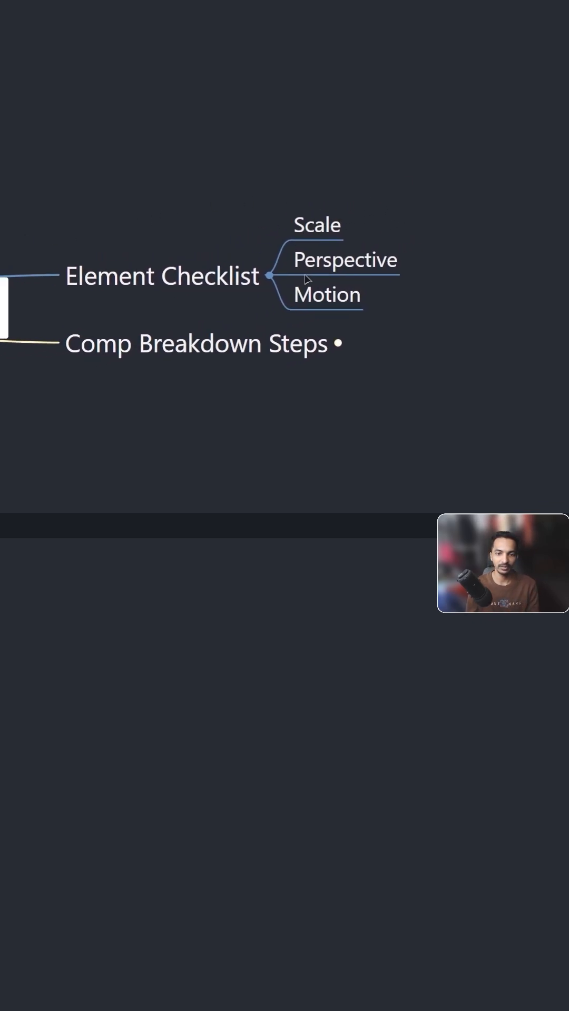
mouse_move(385, 192)
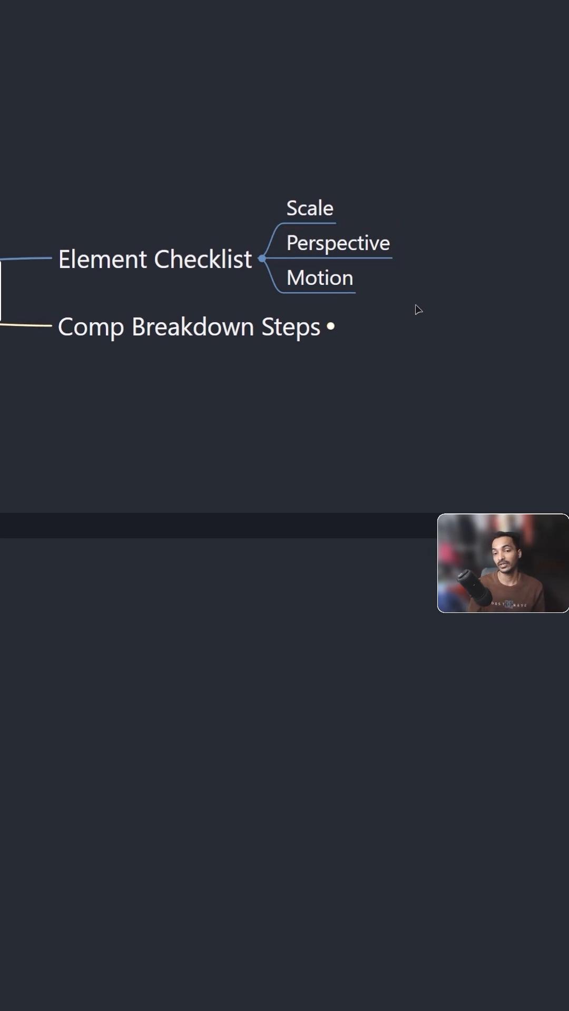
mouse_move(467, 238)
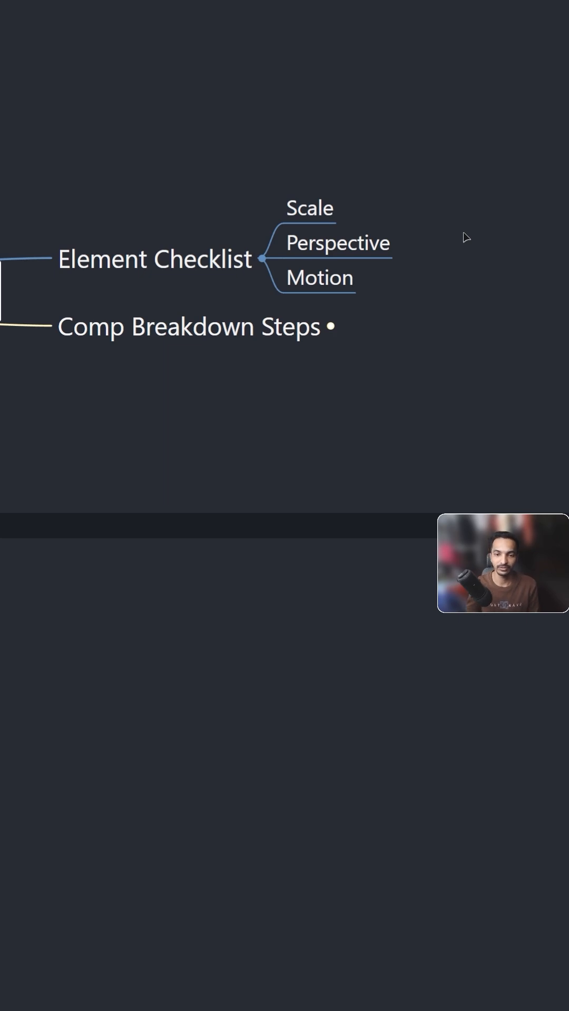
mouse_move(424, 284)
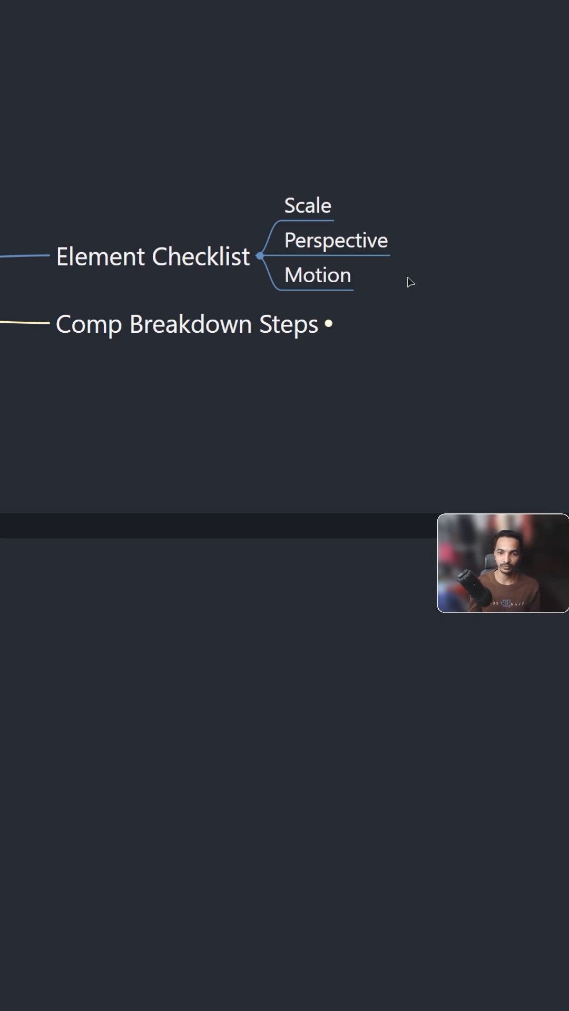
mouse_move(359, 302)
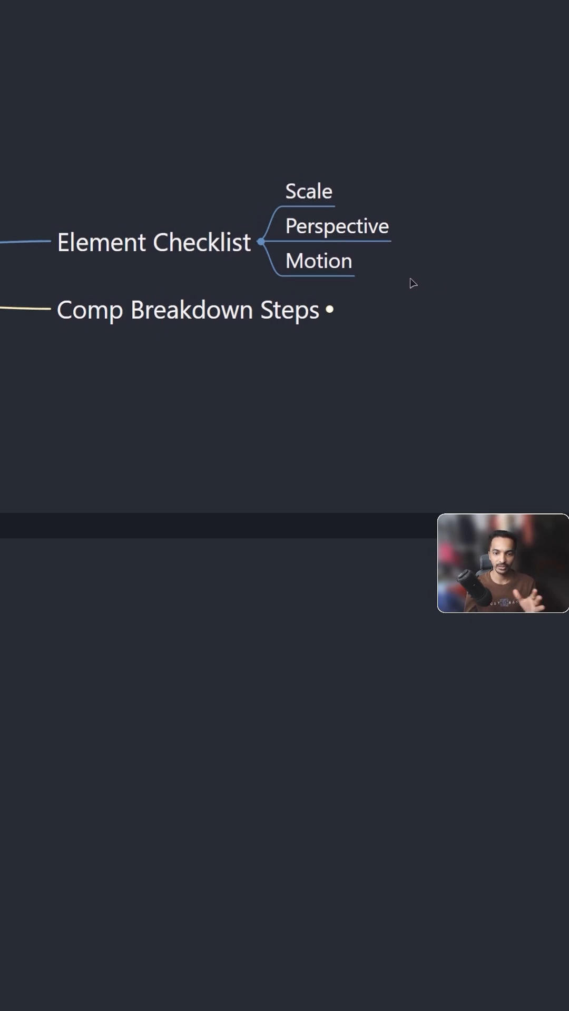
mouse_move(426, 292)
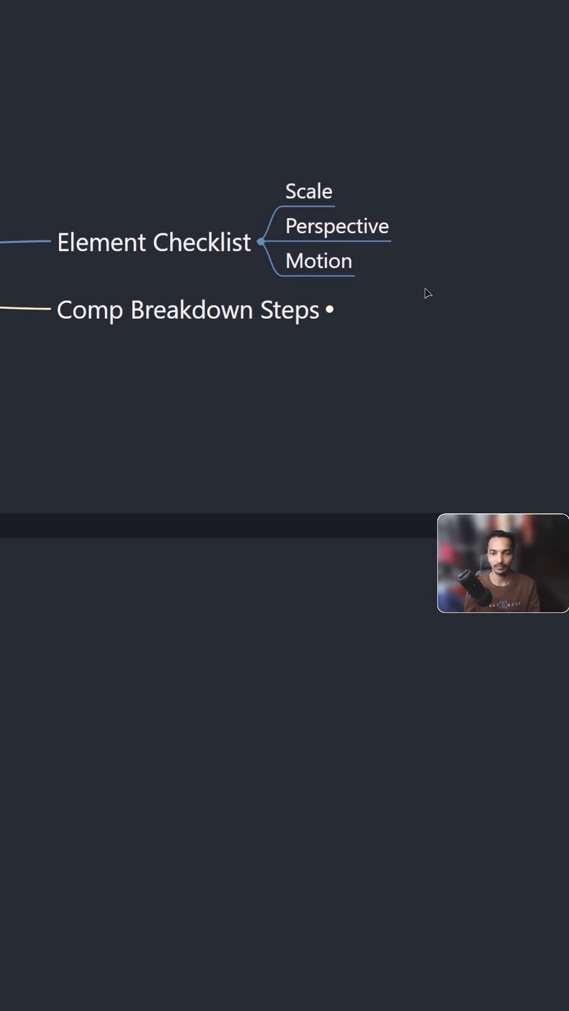